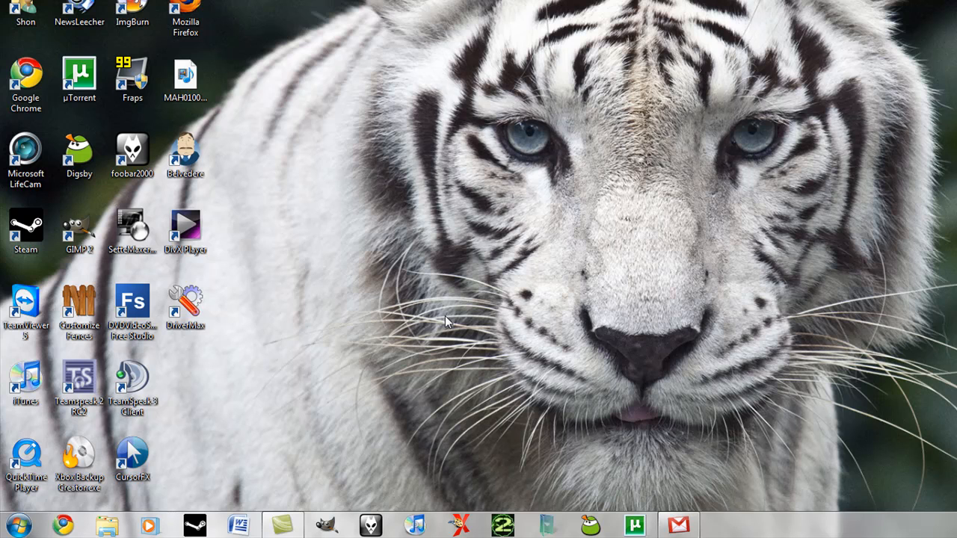
{"action": "mouse_move", "coordinate": [479, 359]}
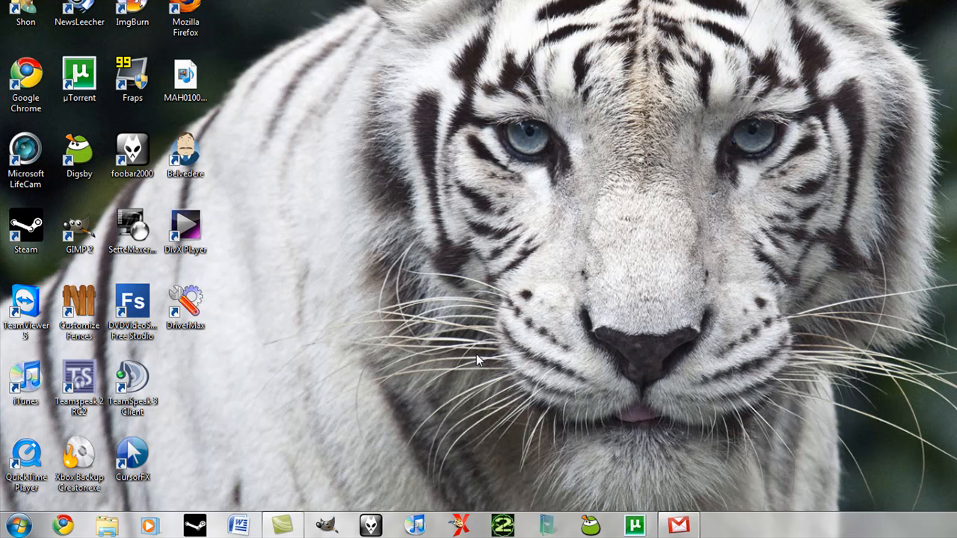
{"action": "mouse_move", "coordinate": [465, 273]}
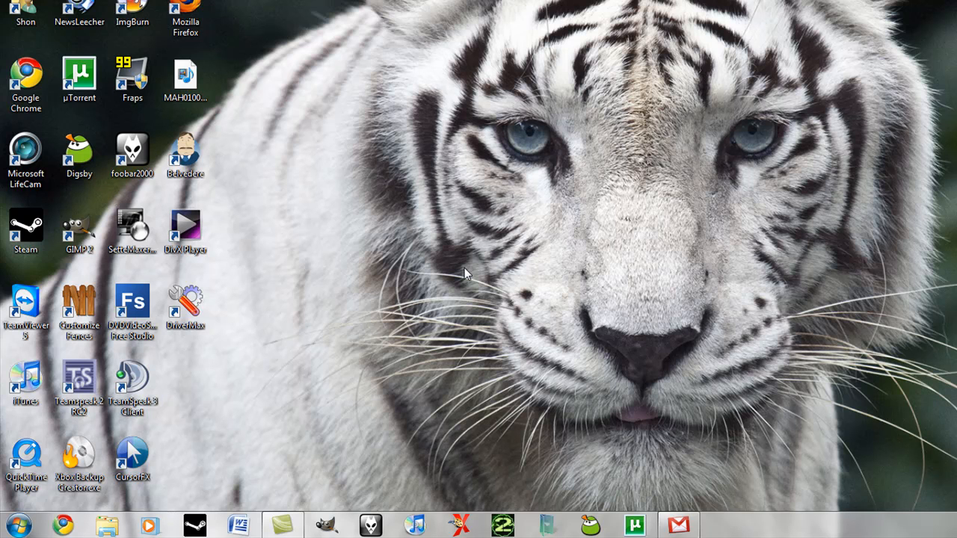
{"action": "mouse_move", "coordinate": [554, 224]}
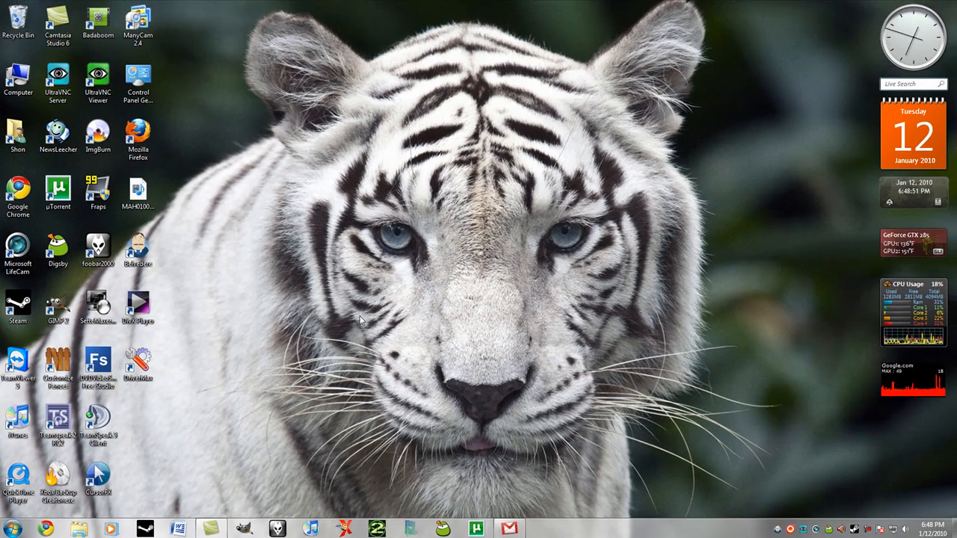
- Launch Belvedere, show the broadlawn folder's rules, and select the Pictures rule
{"action": "left_click", "coordinate": [138, 247]}
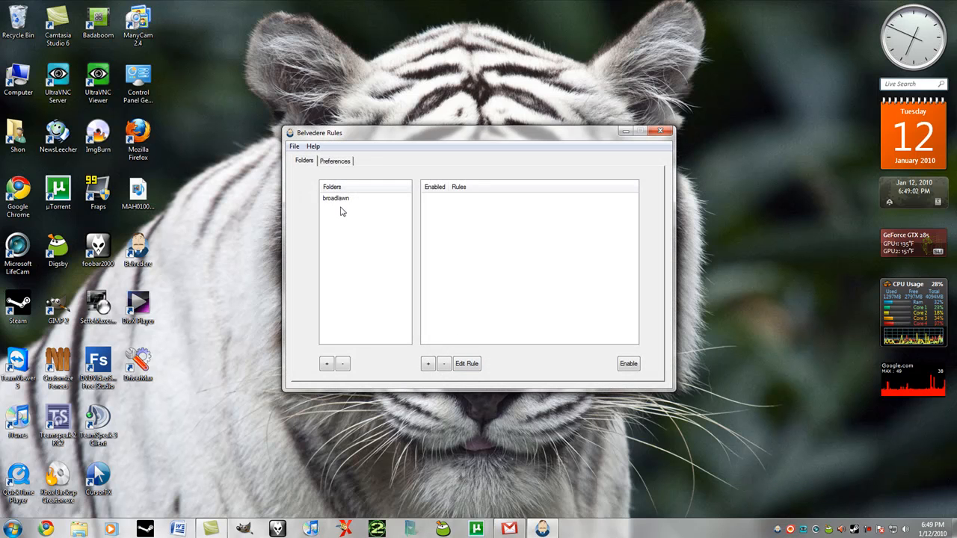
{"action": "left_click", "coordinate": [335, 198]}
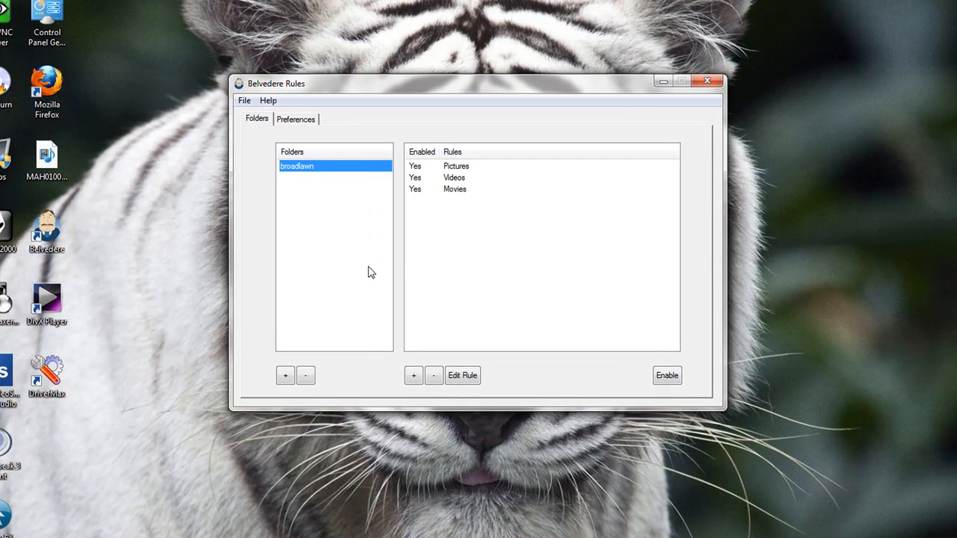
{"action": "mouse_move", "coordinate": [419, 206]}
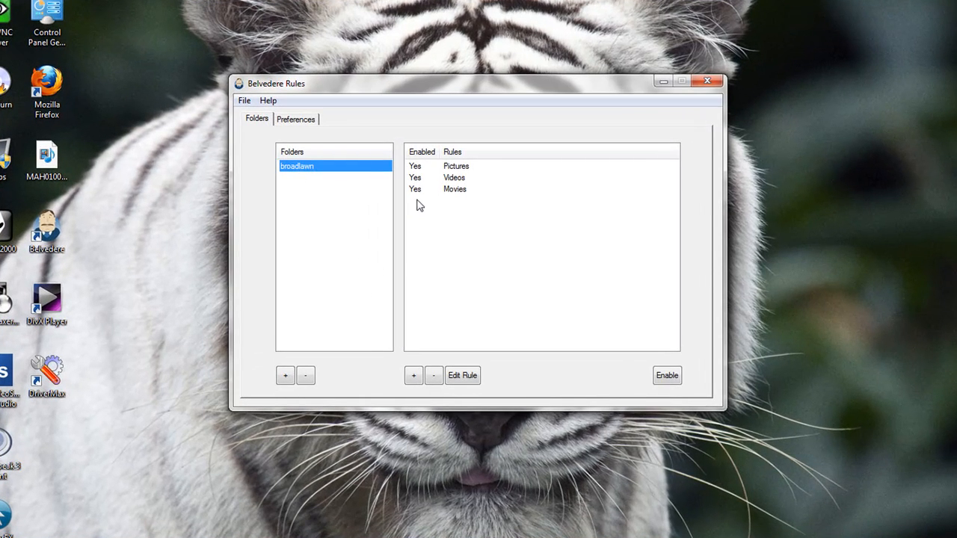
{"action": "mouse_move", "coordinate": [439, 222]}
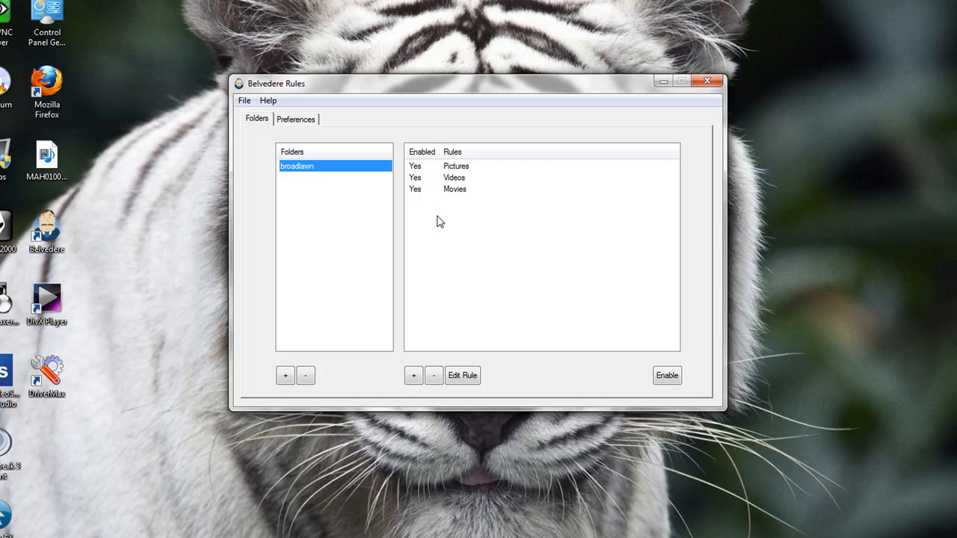
{"action": "left_click", "coordinate": [456, 165]}
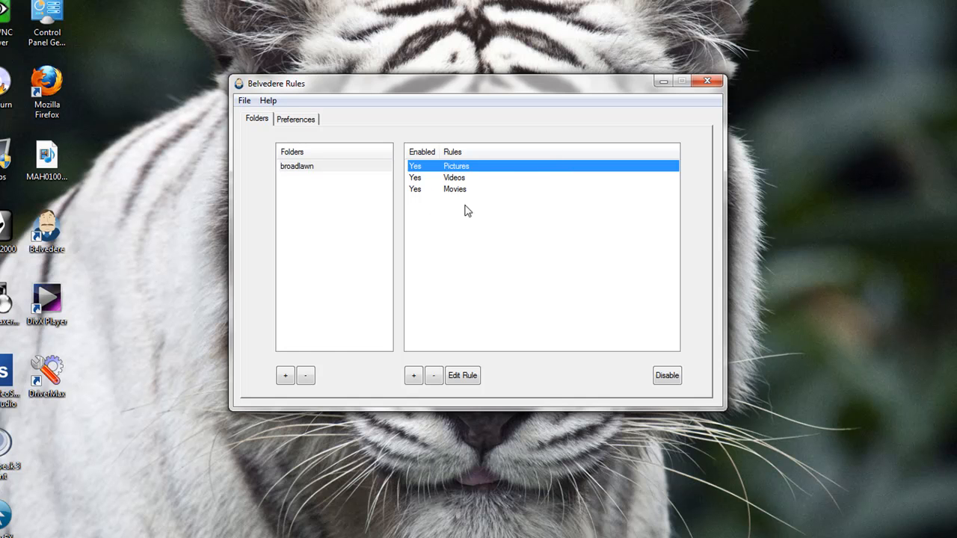
{"action": "left_click", "coordinate": [462, 375]}
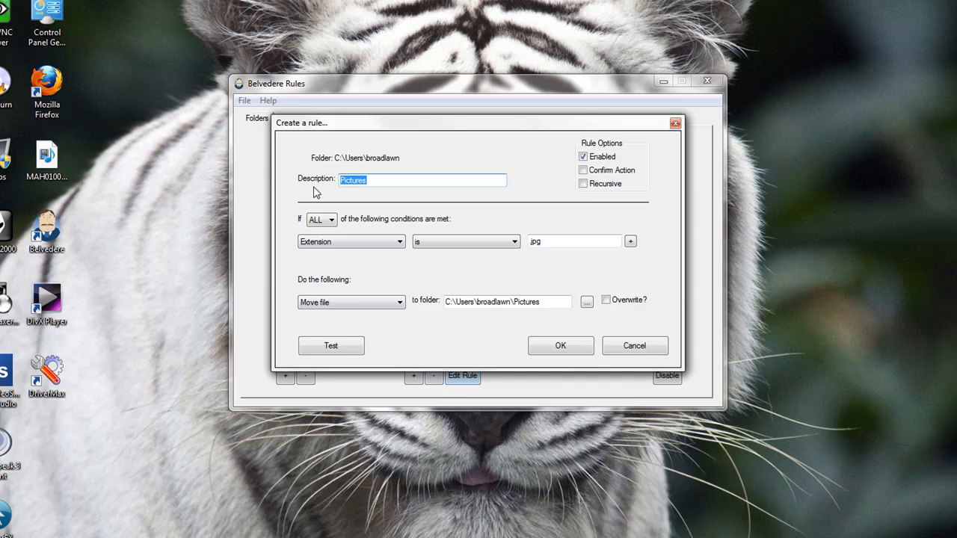
{"action": "mouse_move", "coordinate": [389, 195]}
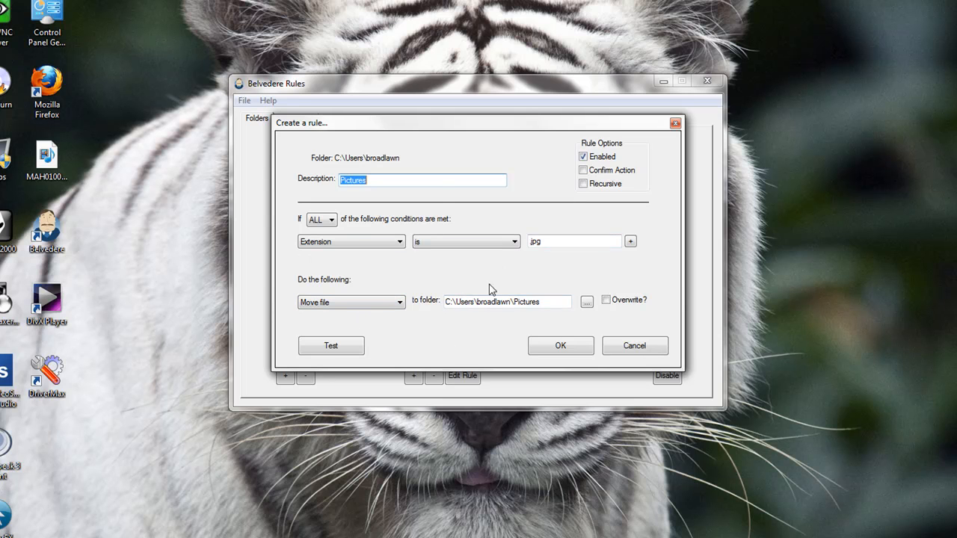
{"action": "left_click", "coordinate": [560, 345]}
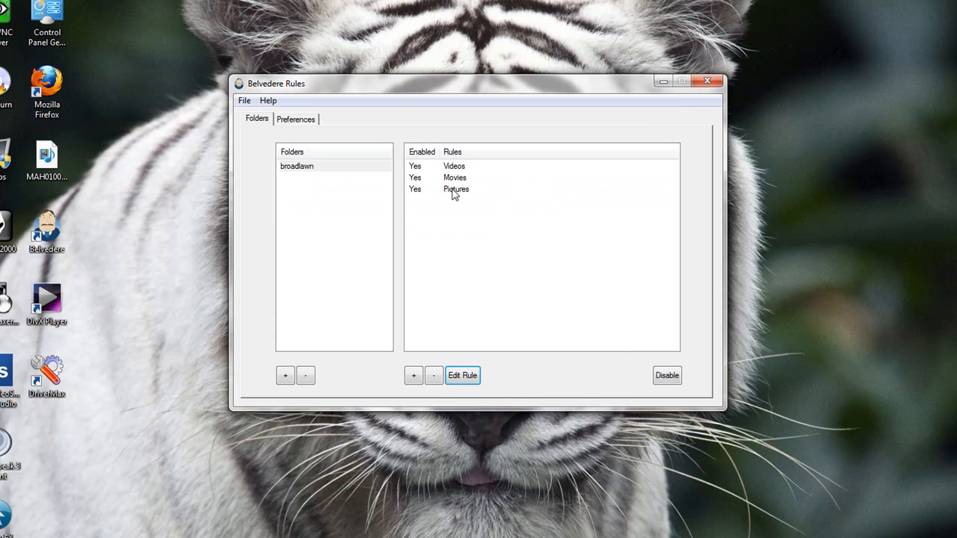
- Edit the Movies rule to add .avi as its third extension condition and confirm
{"action": "left_click", "coordinate": [462, 376]}
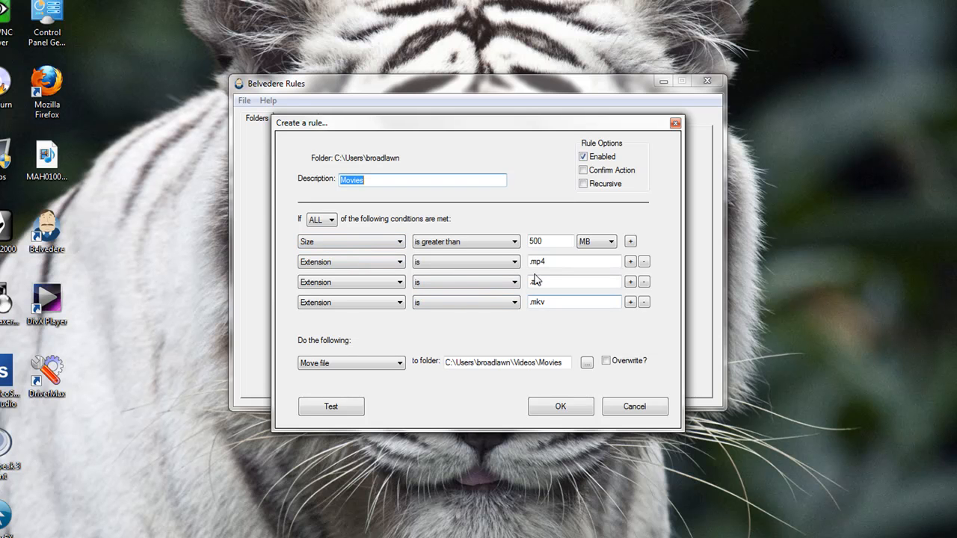
{"action": "type", "text": ".avi"}
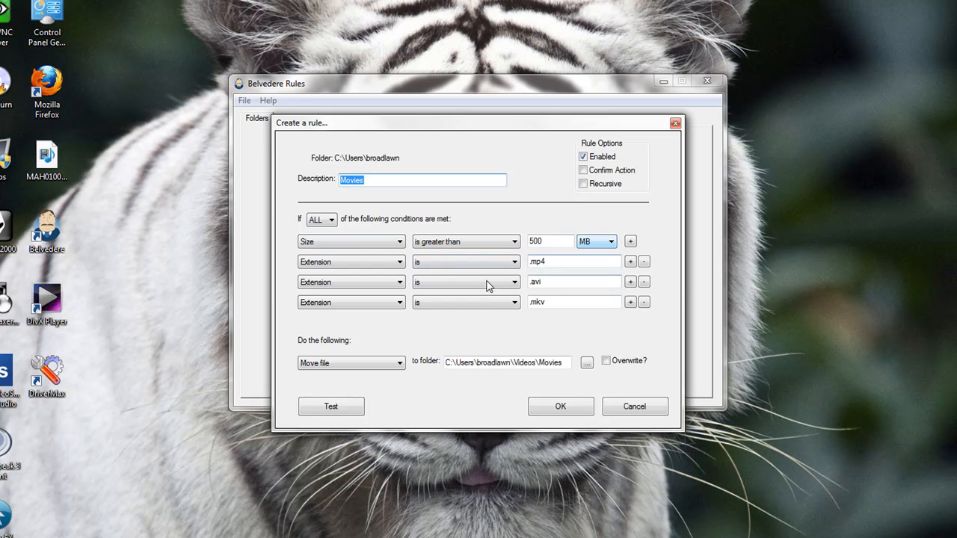
{"action": "left_click", "coordinate": [560, 406]}
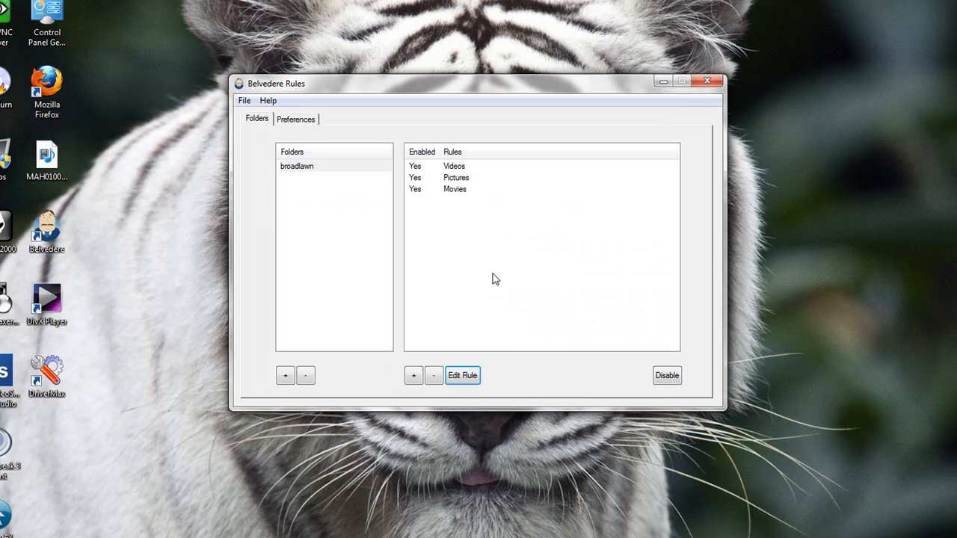
{"action": "left_click", "coordinate": [454, 165]}
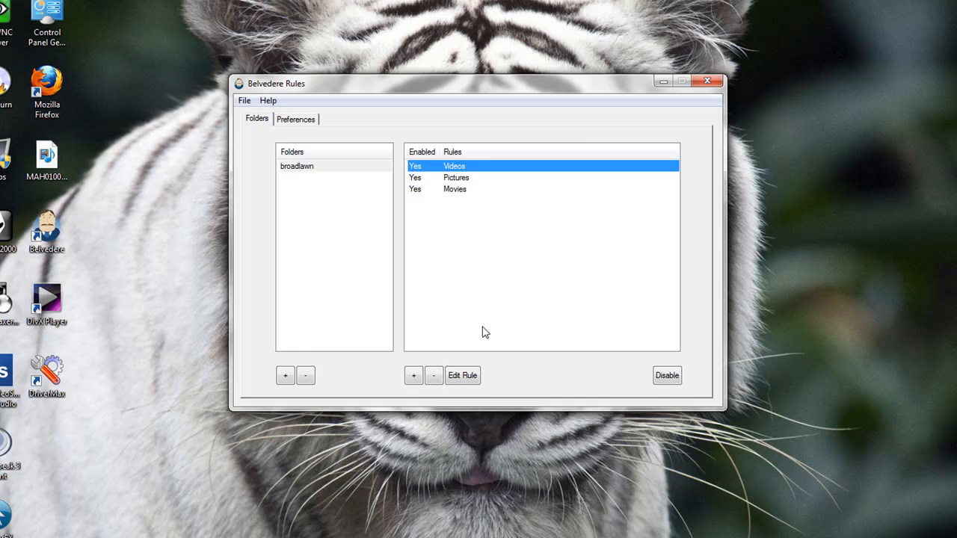
{"action": "left_click", "coordinate": [462, 375]}
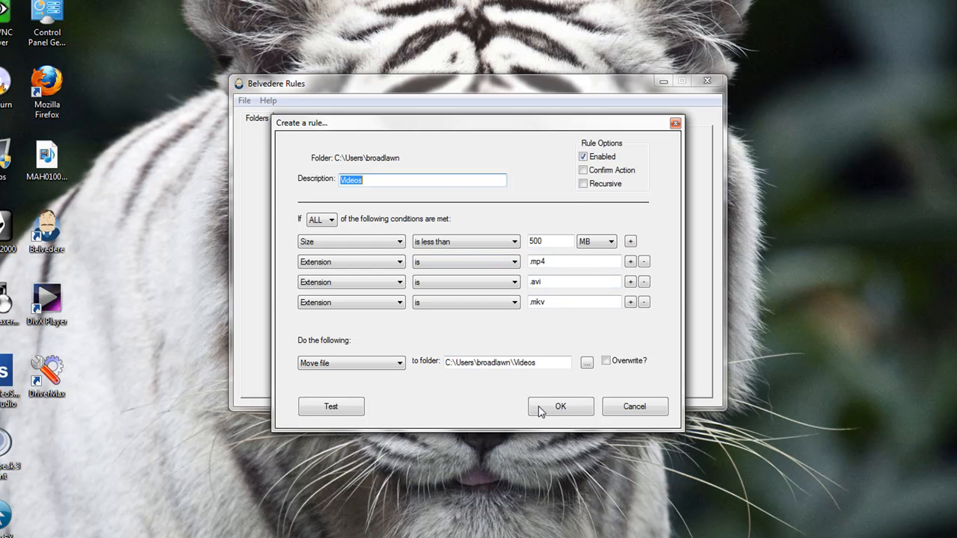
{"action": "left_click", "coordinate": [560, 406]}
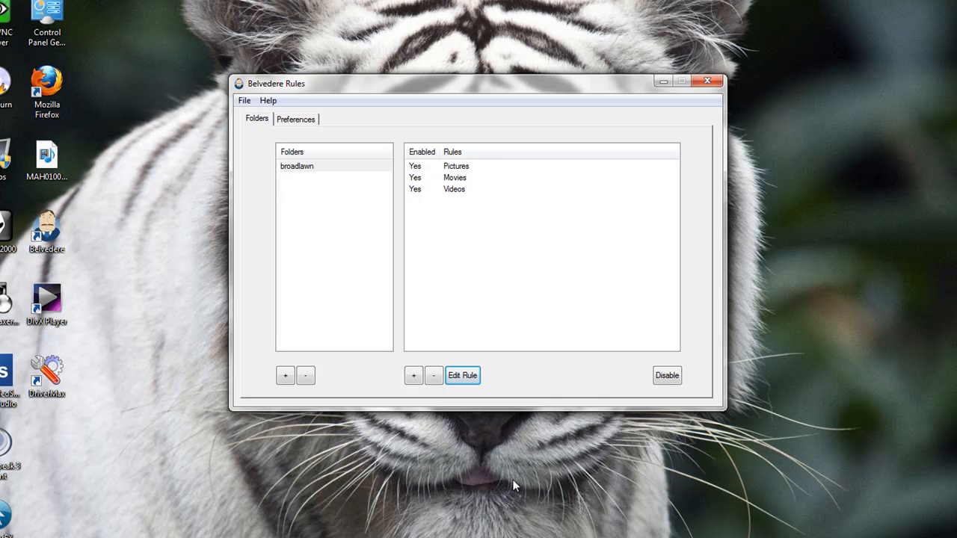
{"action": "mouse_move", "coordinate": [537, 482]}
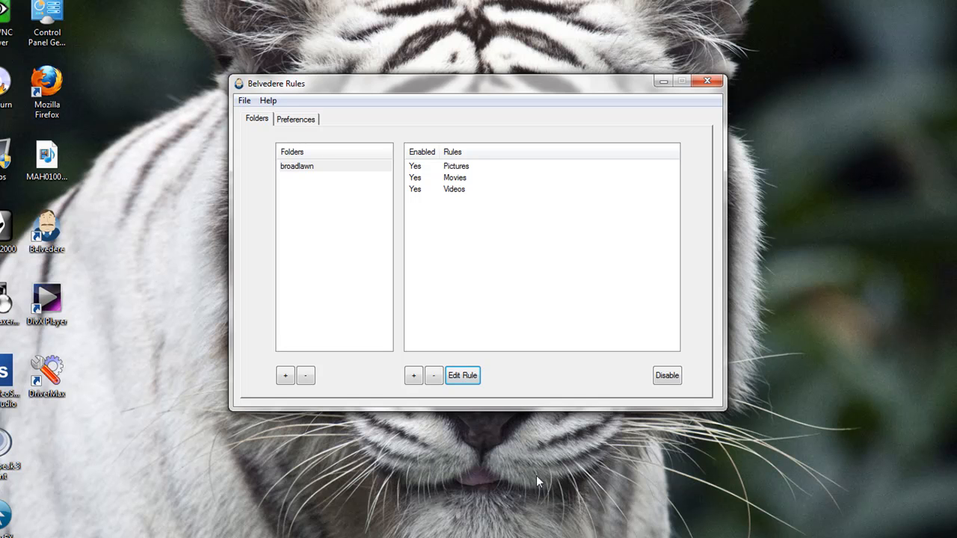
{"action": "mouse_move", "coordinate": [714, 185]}
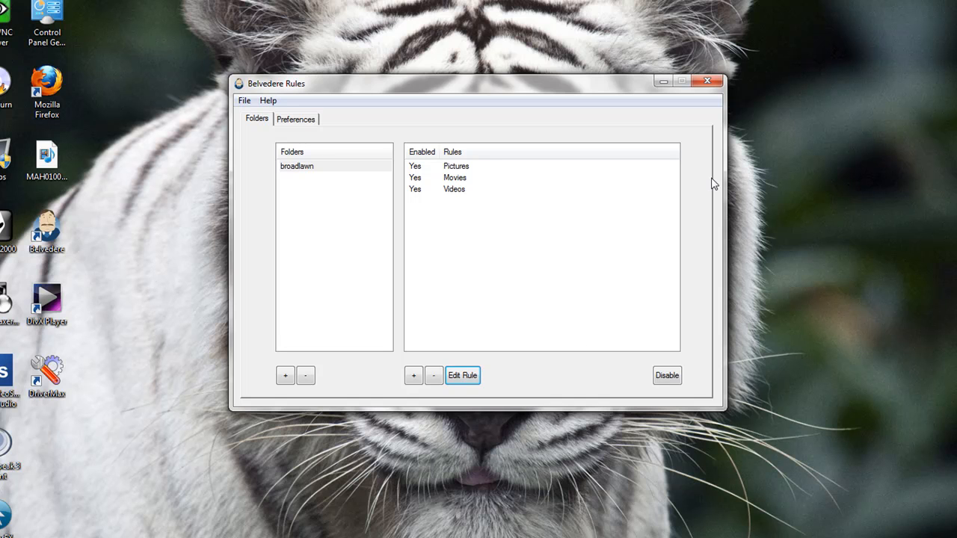
{"action": "mouse_move", "coordinate": [695, 104]}
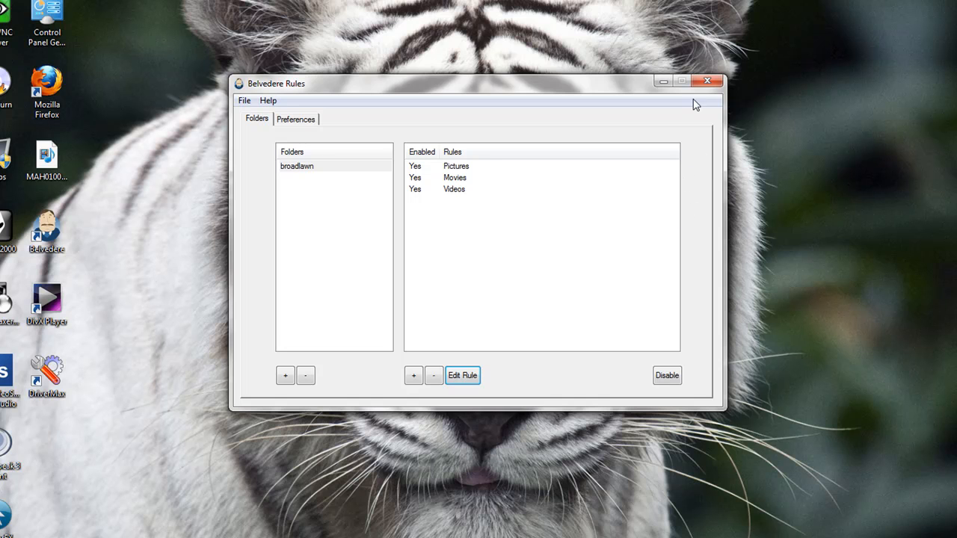